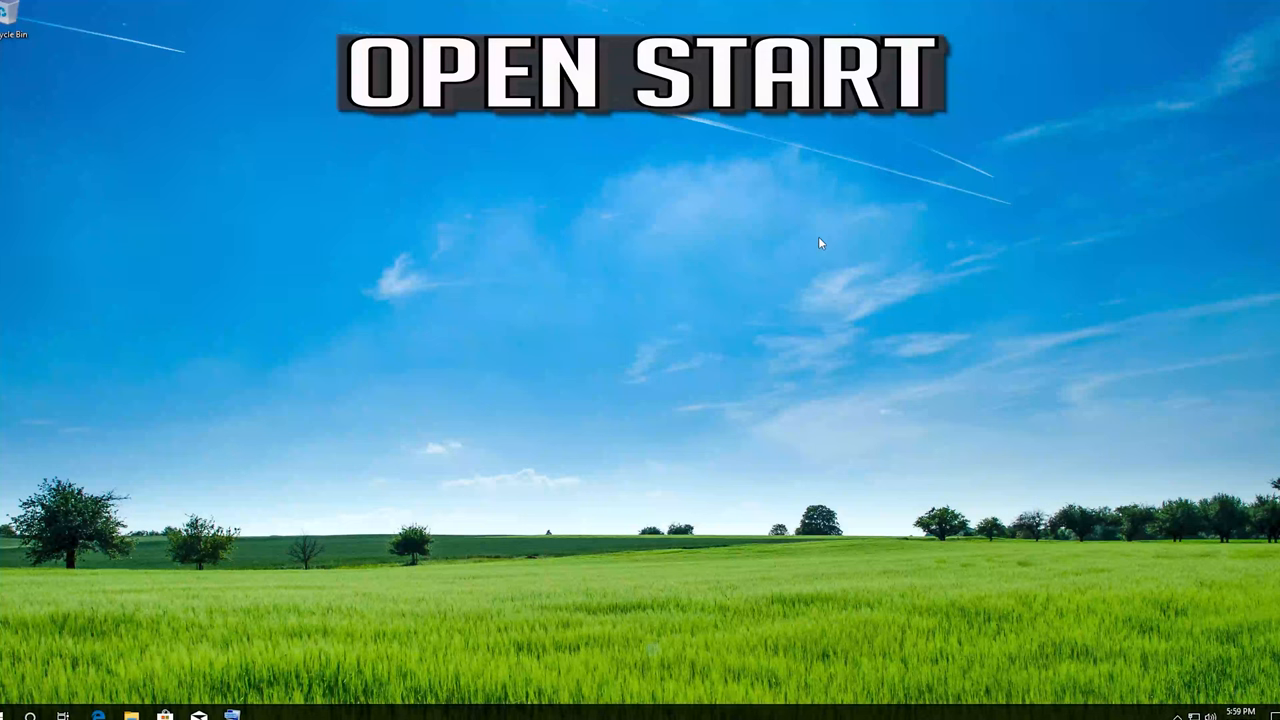
Step: Open Settings from Start and scroll to reveal Update & Security
left_click(10, 714)
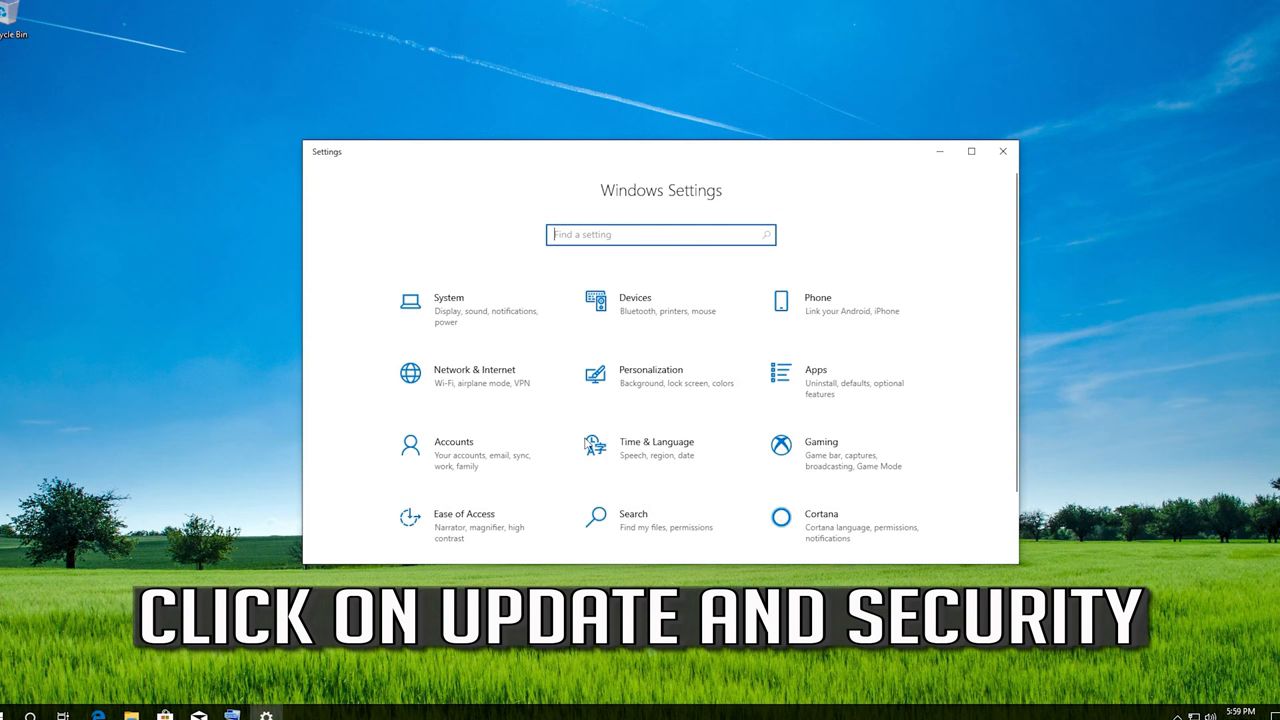
scroll("down", 3)
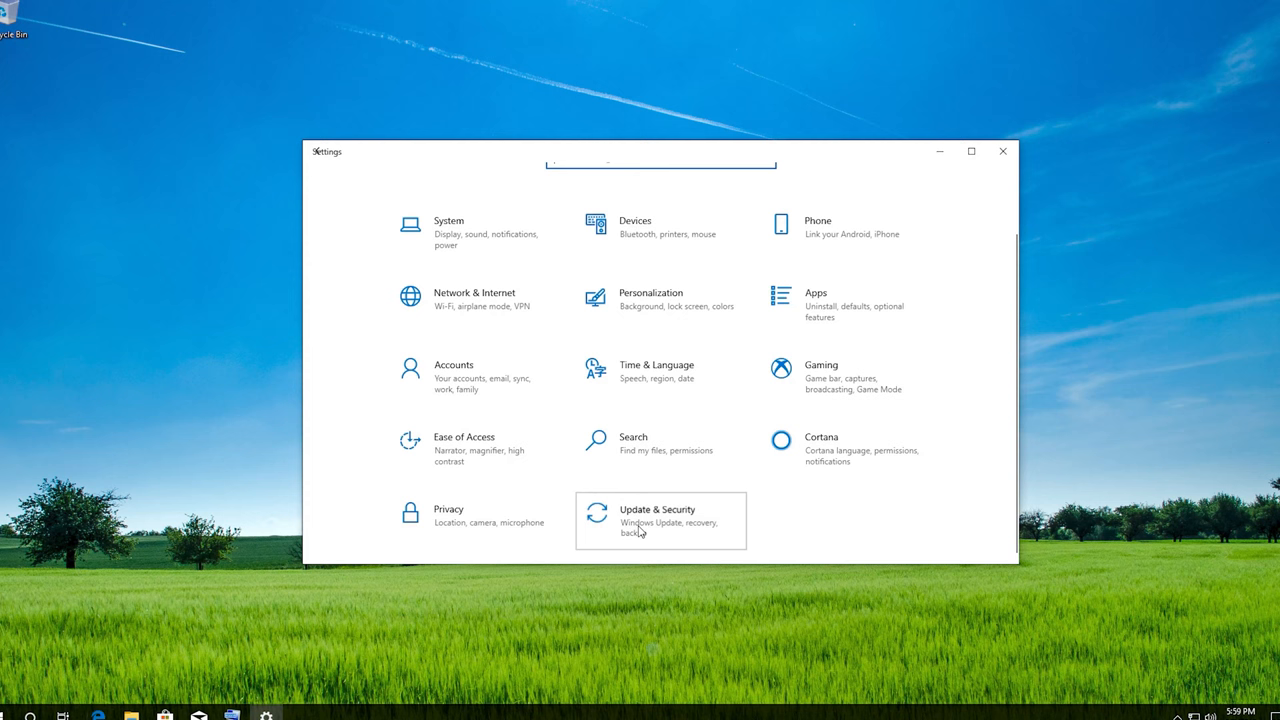
Step: Run the Keyboard troubleshooter from Update & Security's Troubleshoot page
left_click(660, 520)
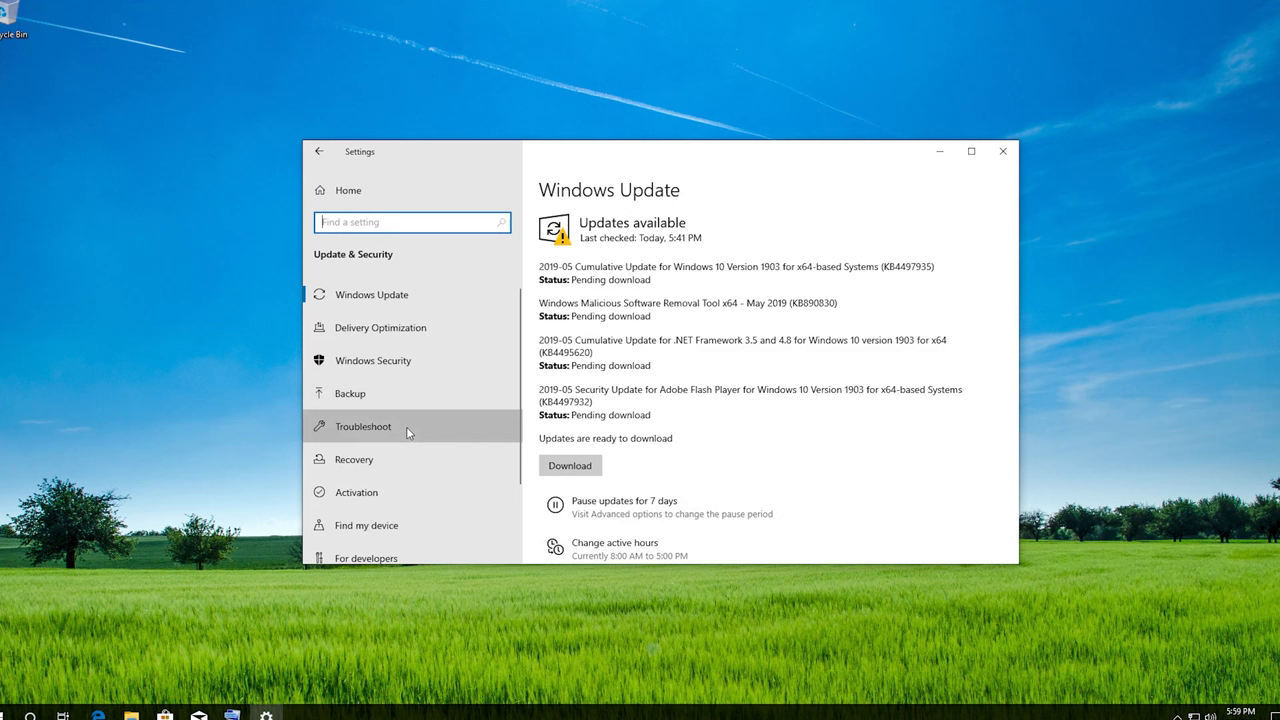
left_click(364, 426)
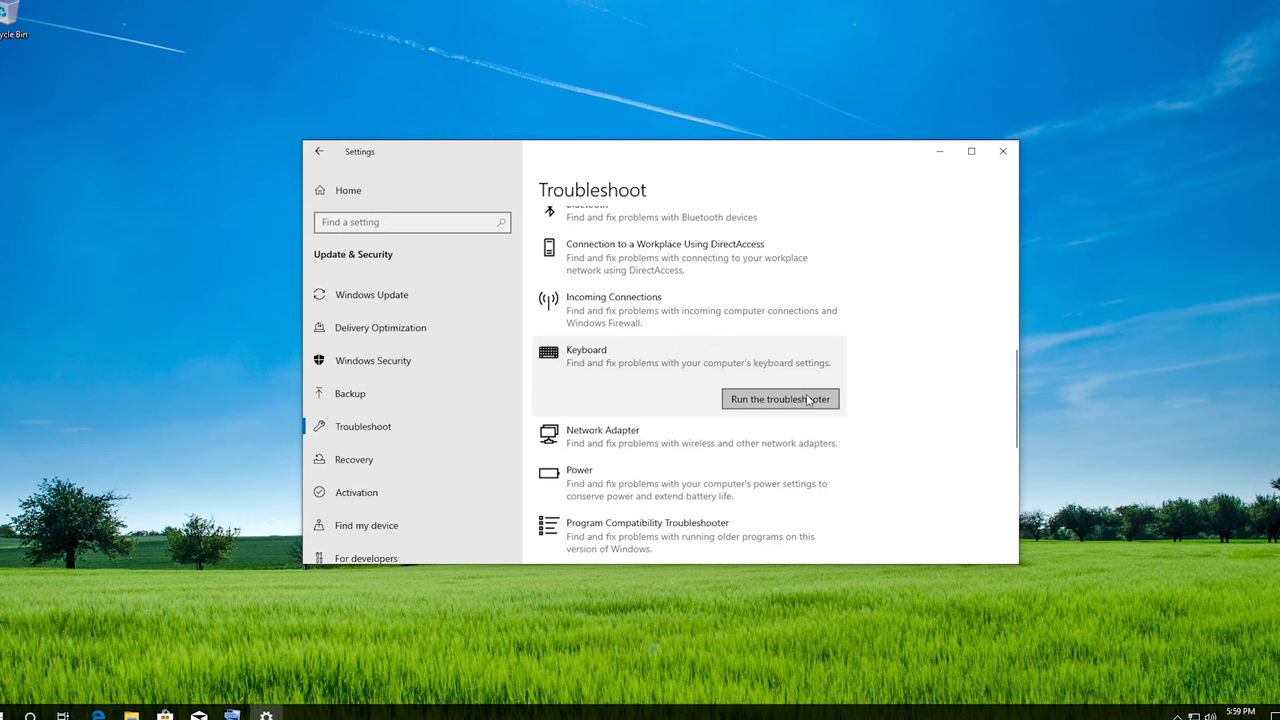
left_click(780, 399)
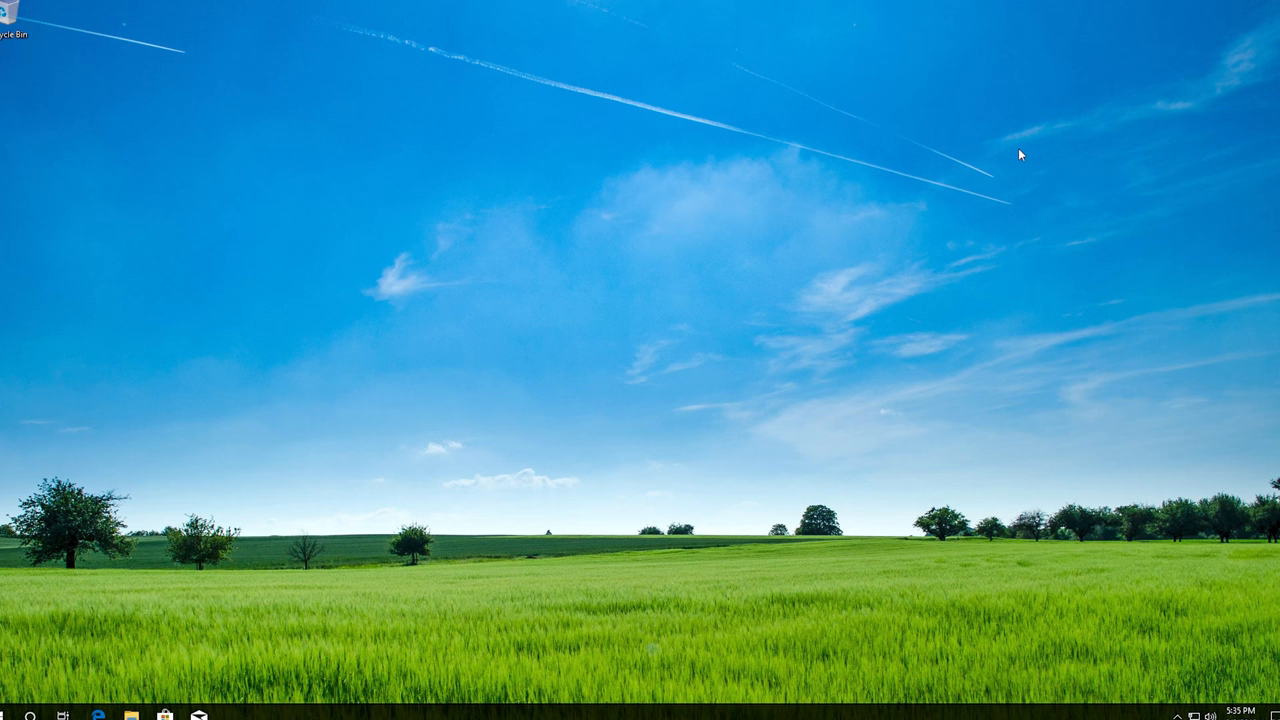
Step: Reopen the Settings home page from the Start menu
left_click(12, 711)
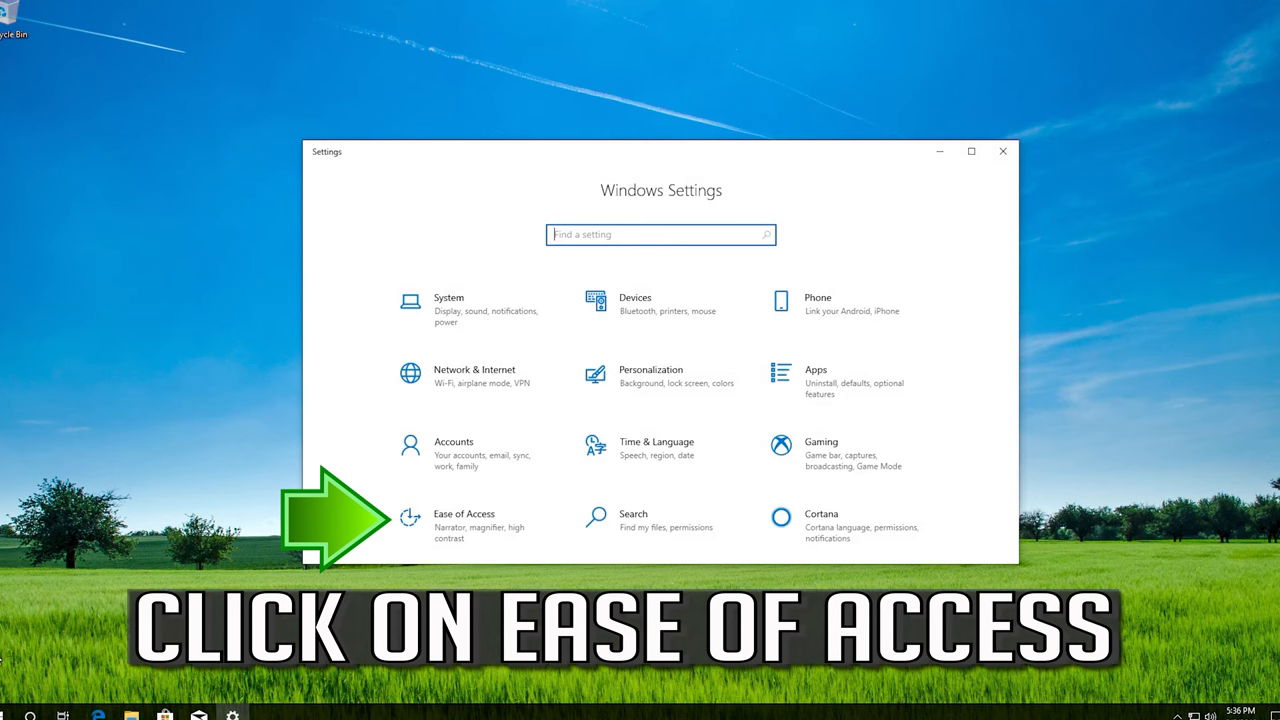
mouse_move(473, 532)
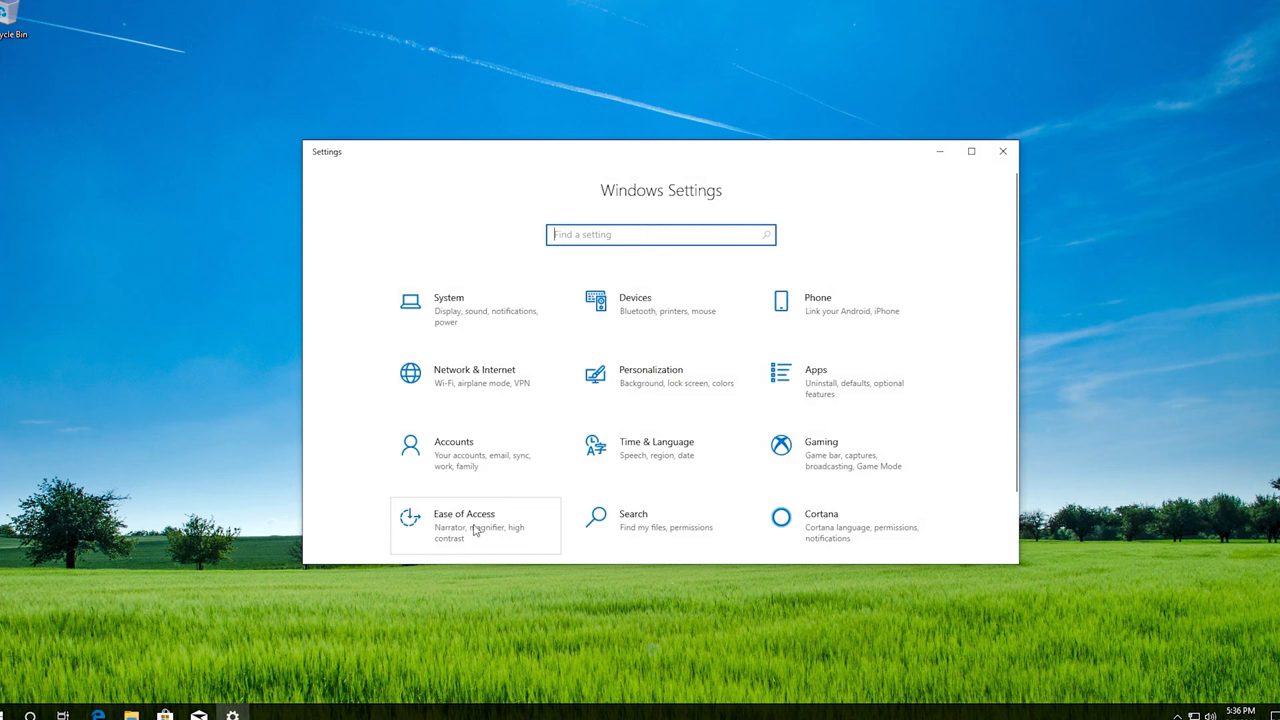
Step: Go to Ease of Access, then Interaction, then Keyboard settings
left_click(463, 525)
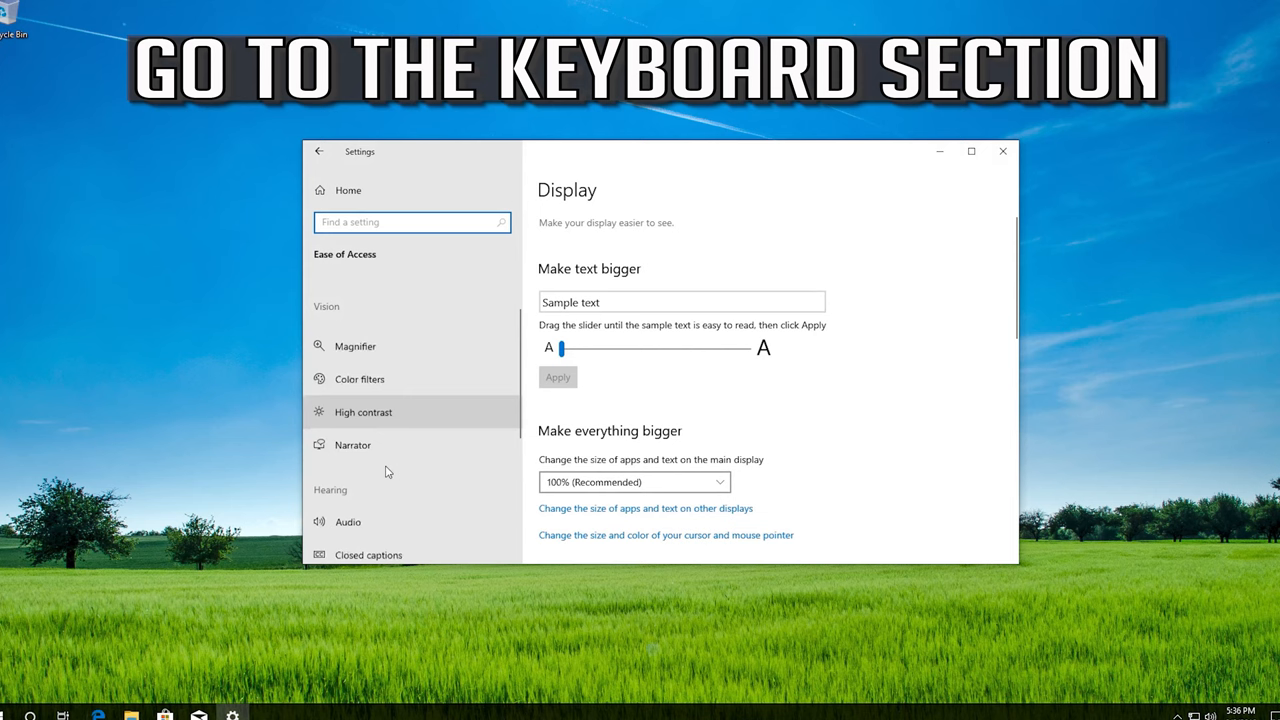
scroll("down", 3)
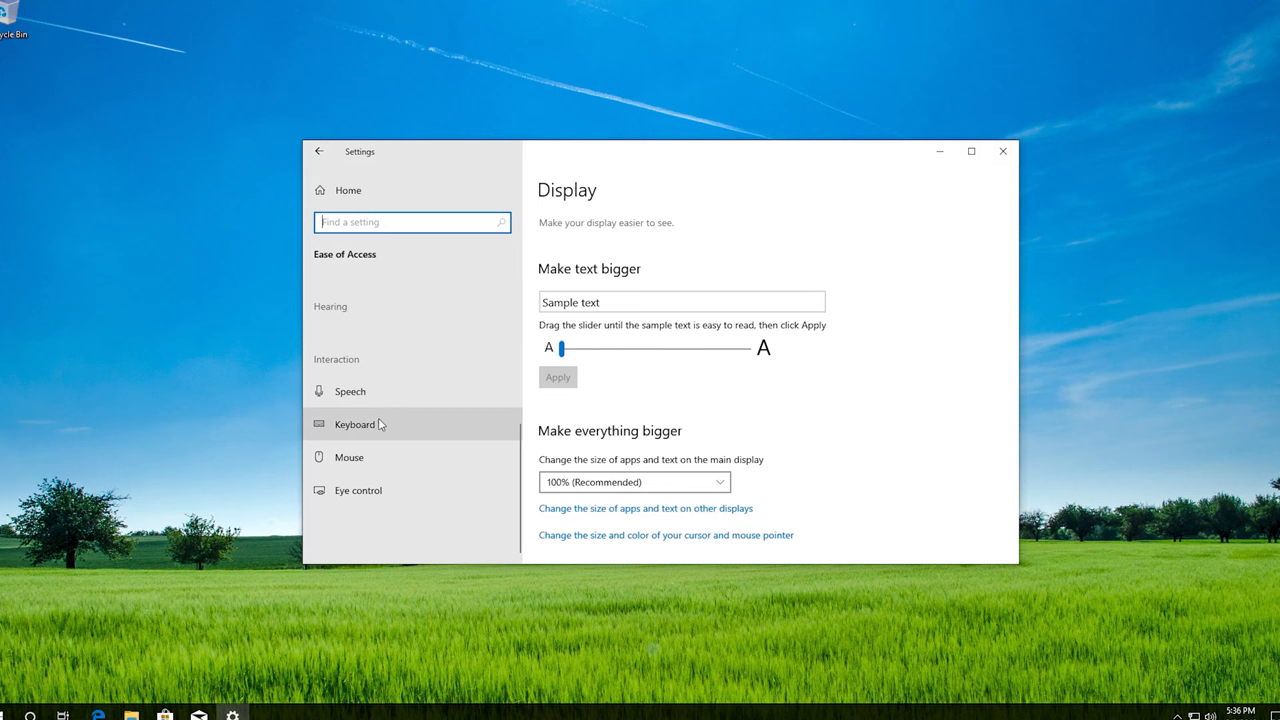
left_click(354, 424)
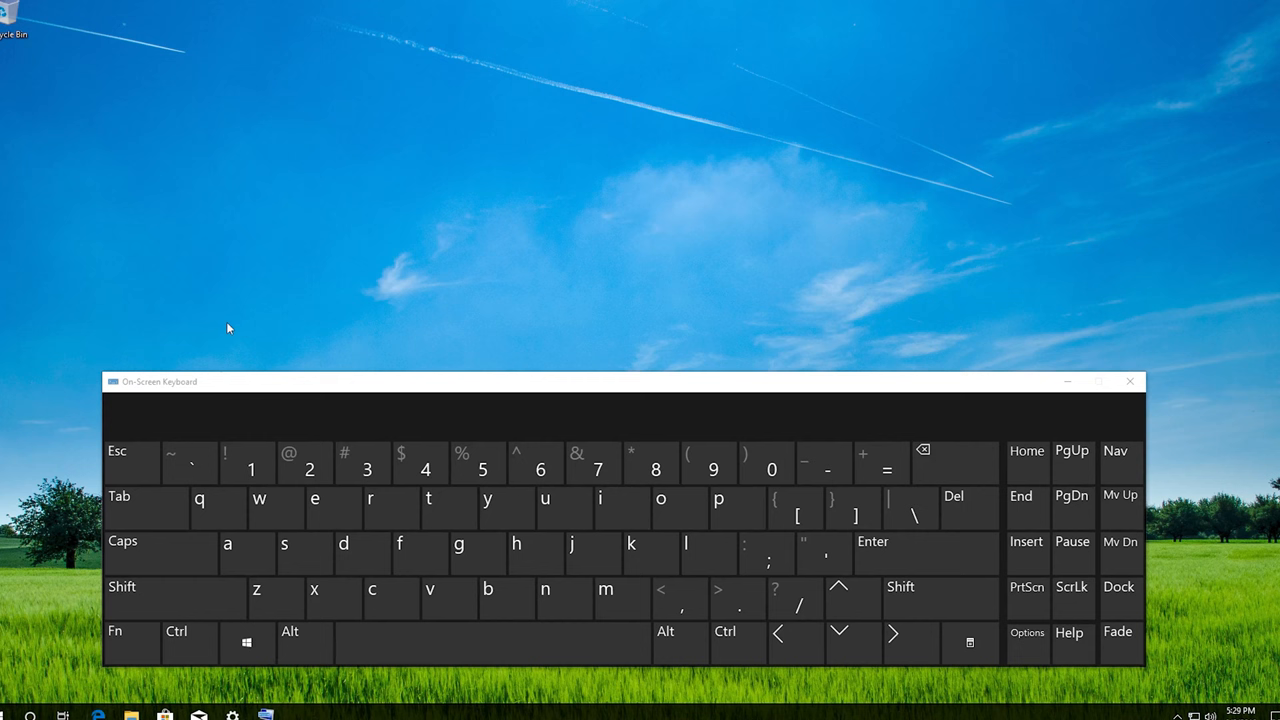
Step: Search 'device manager' from Start via the On-Screen Keyboard and open Device Manager
left_click_drag(400, 381, 770, 374)
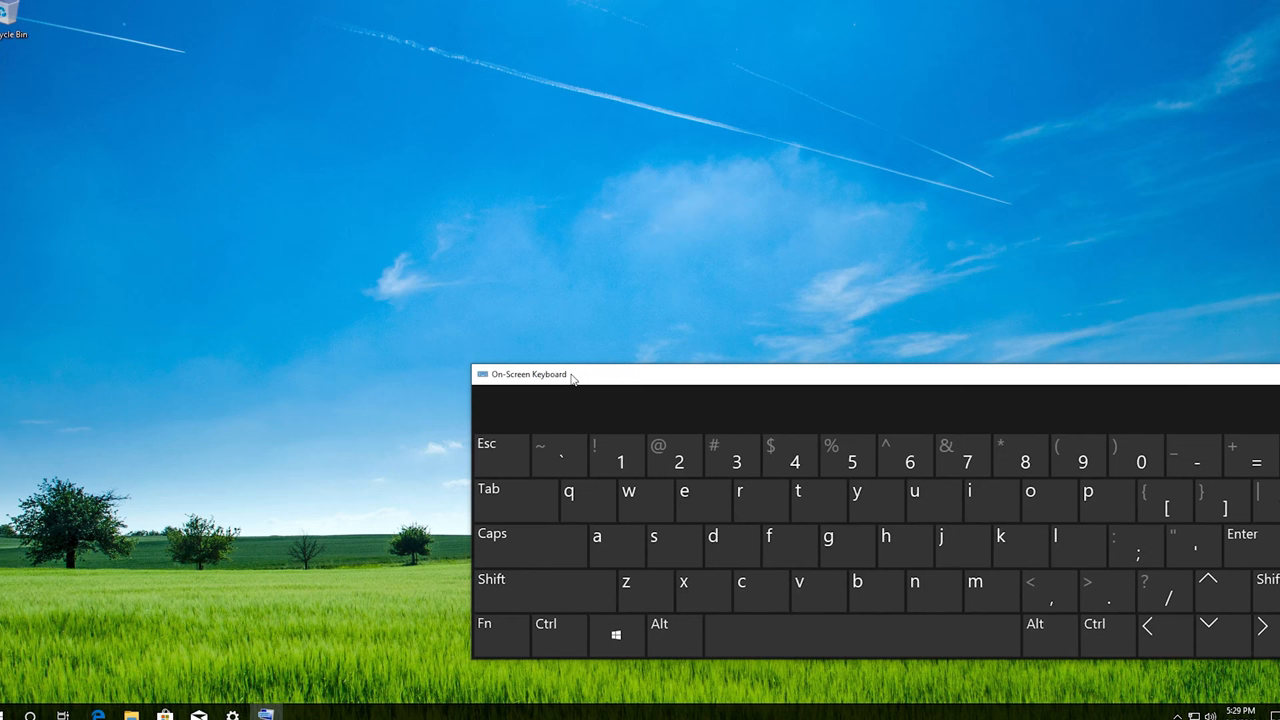
left_click(10, 715)
type("device ma")
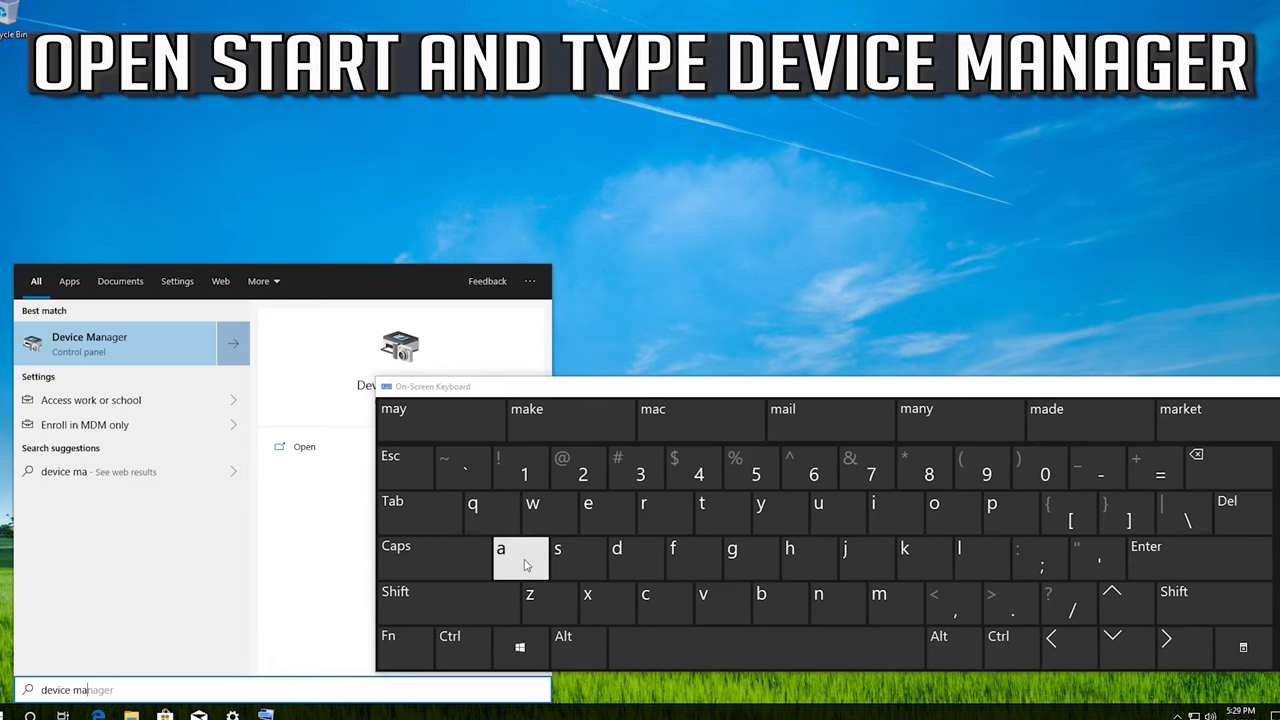
left_click(655, 511)
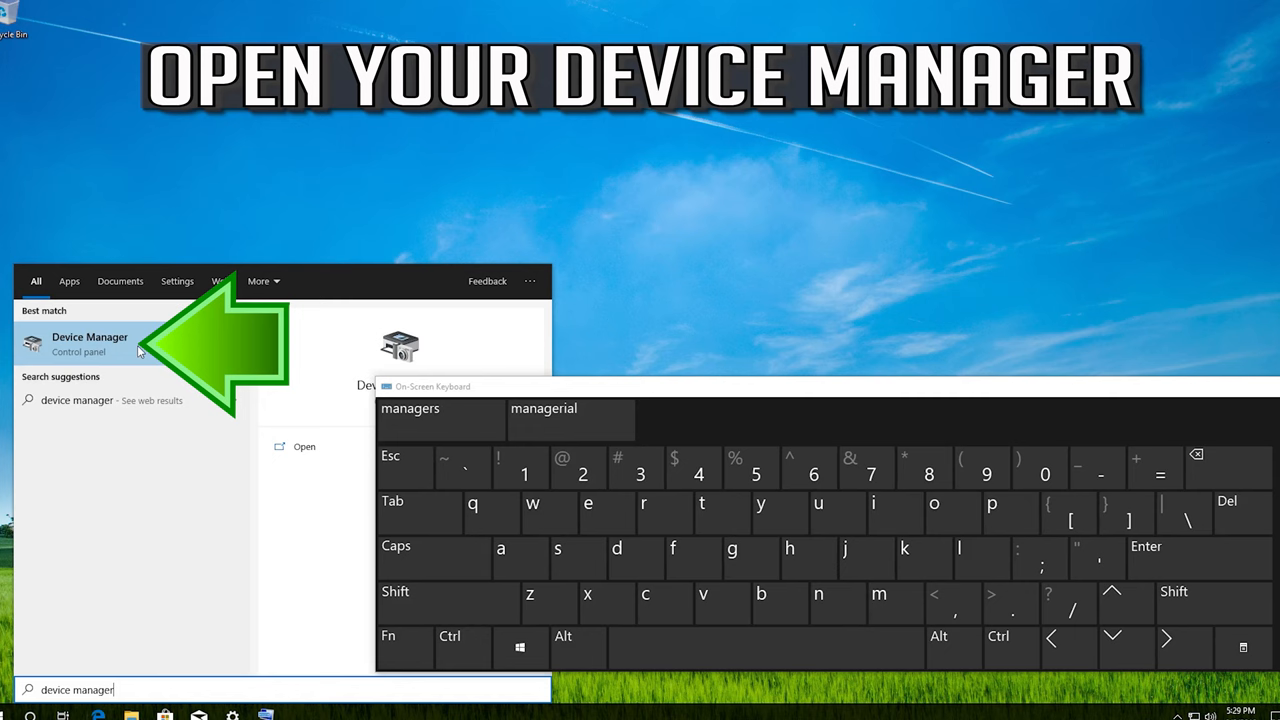
left_click(90, 343)
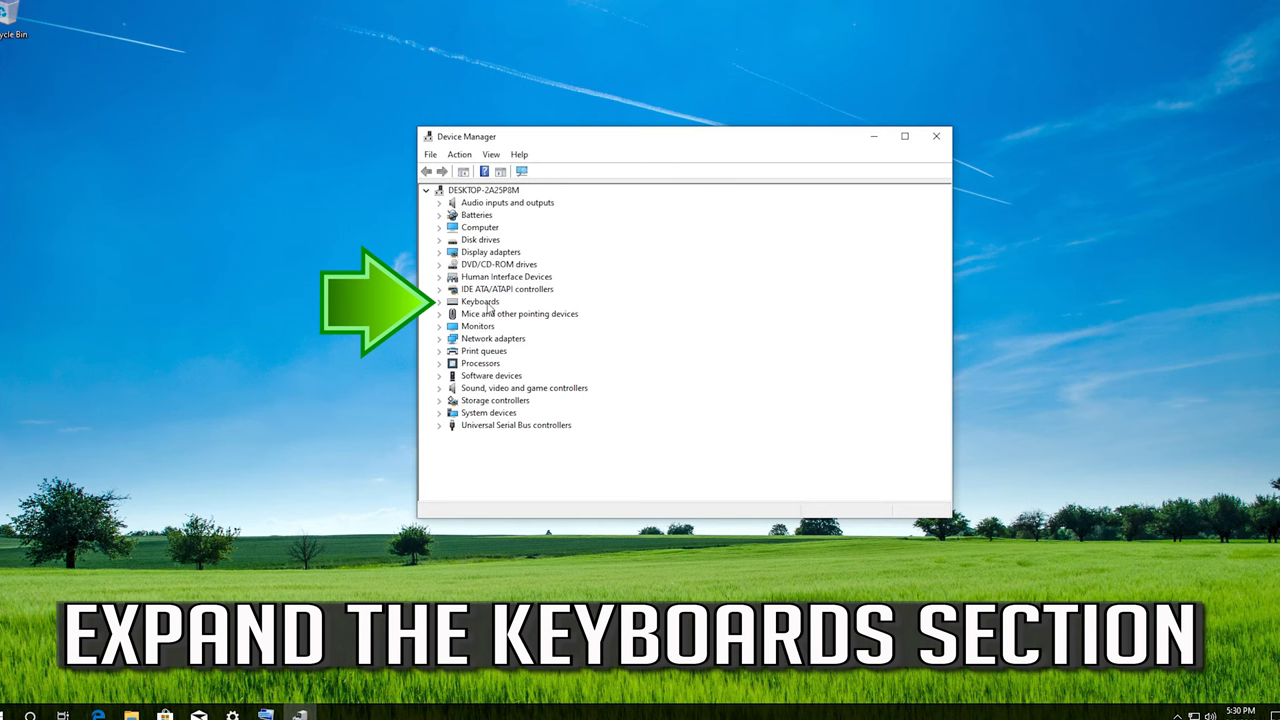
Step: Expand Keyboards and show the context menu for Standard PS/2 Keyboard
left_click(479, 301)
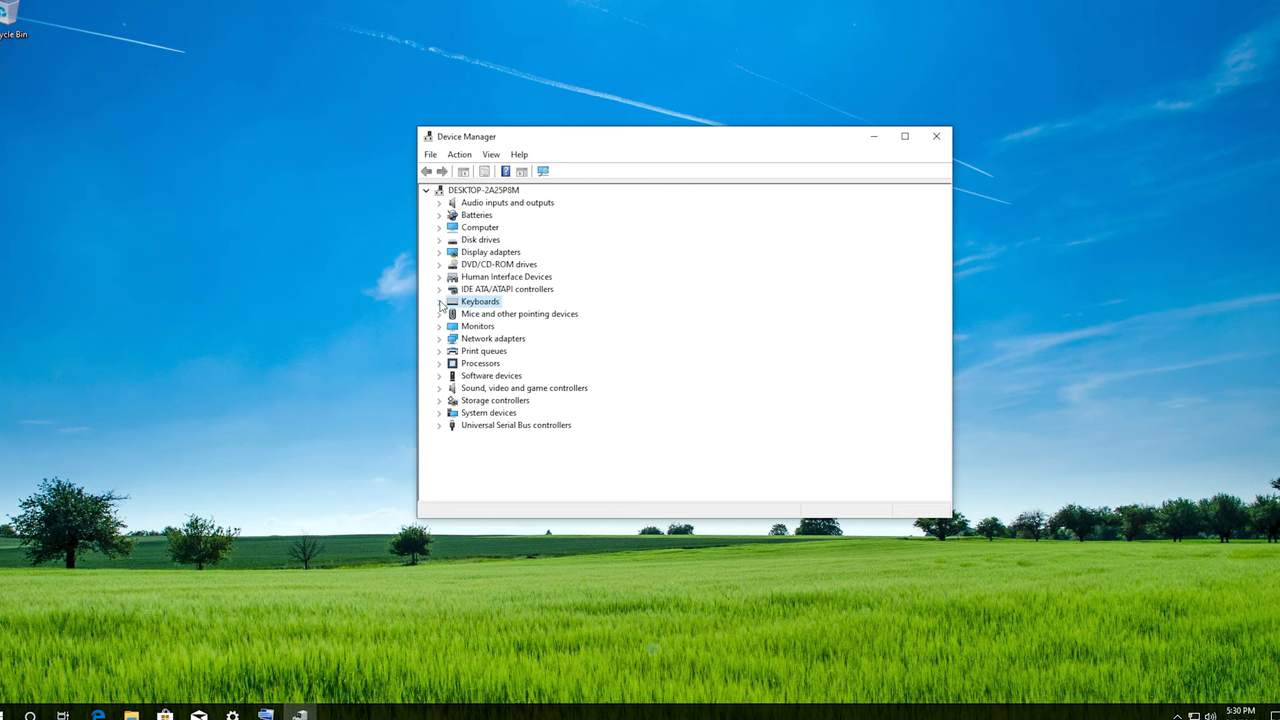
left_click(440, 301)
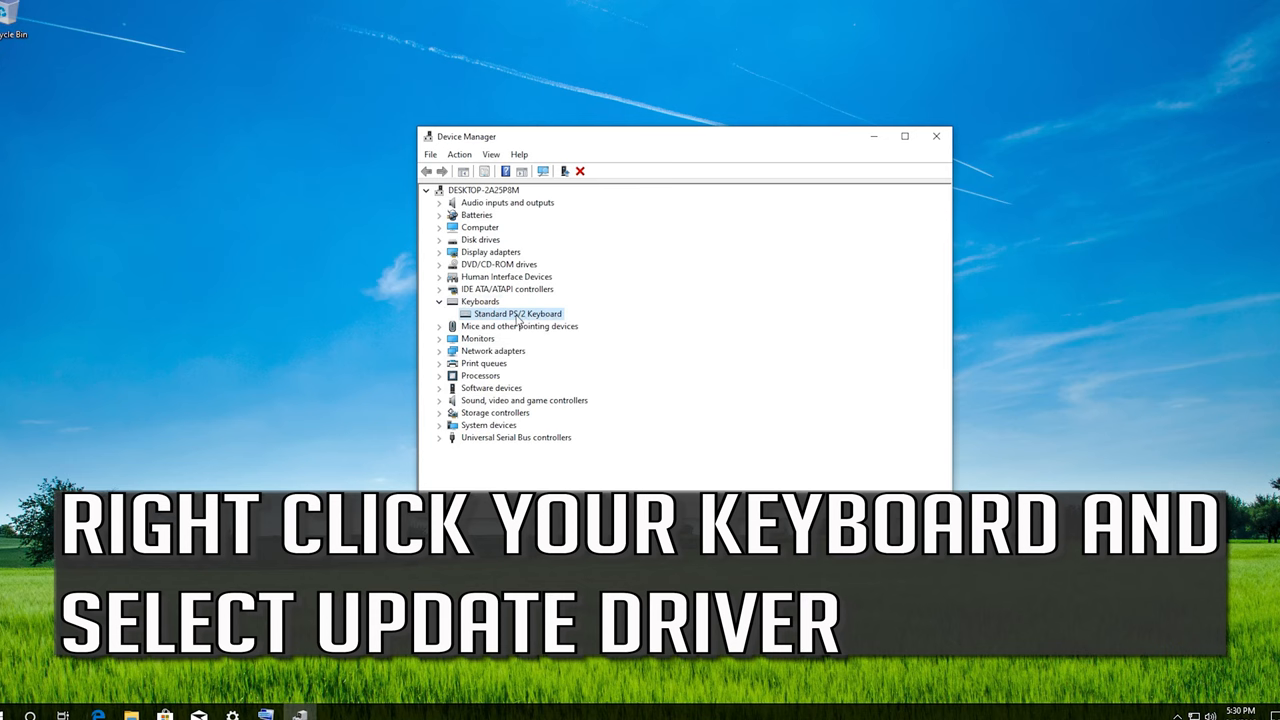
right_click(512, 313)
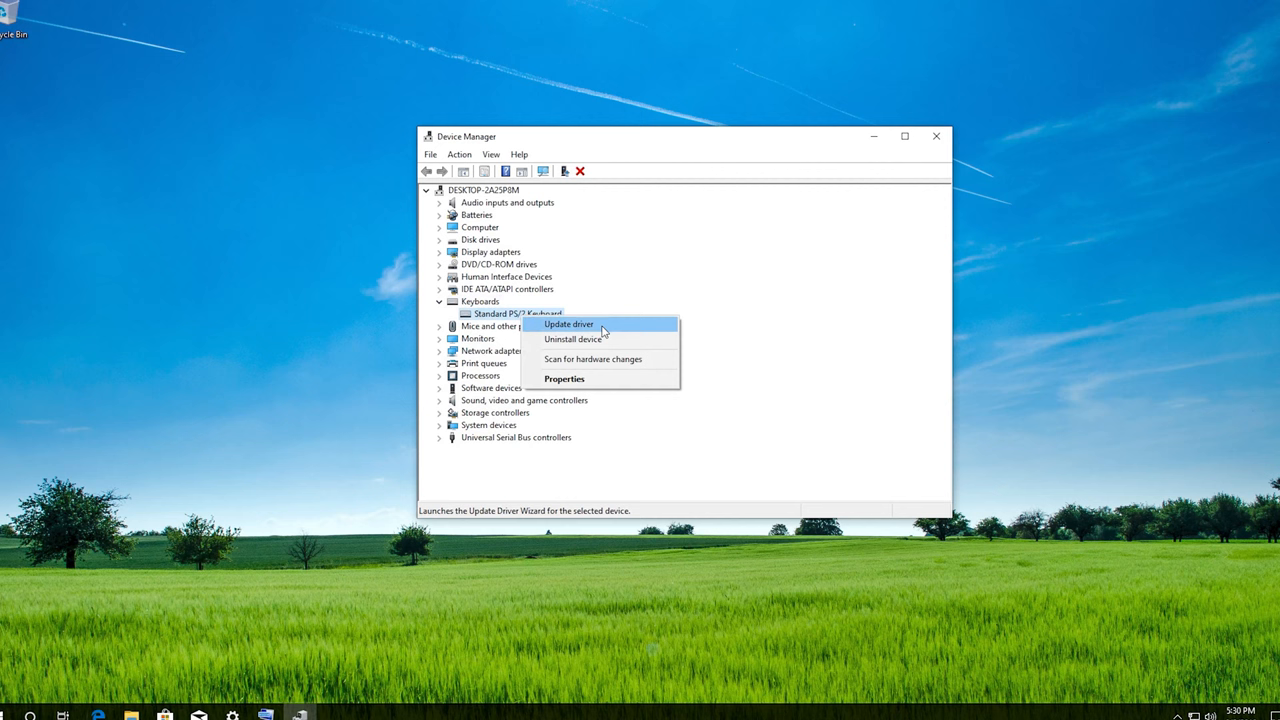
Step: Reinstall the Standard PS/2 Keyboard driver from the local driver list and accept restart
left_click(568, 324)
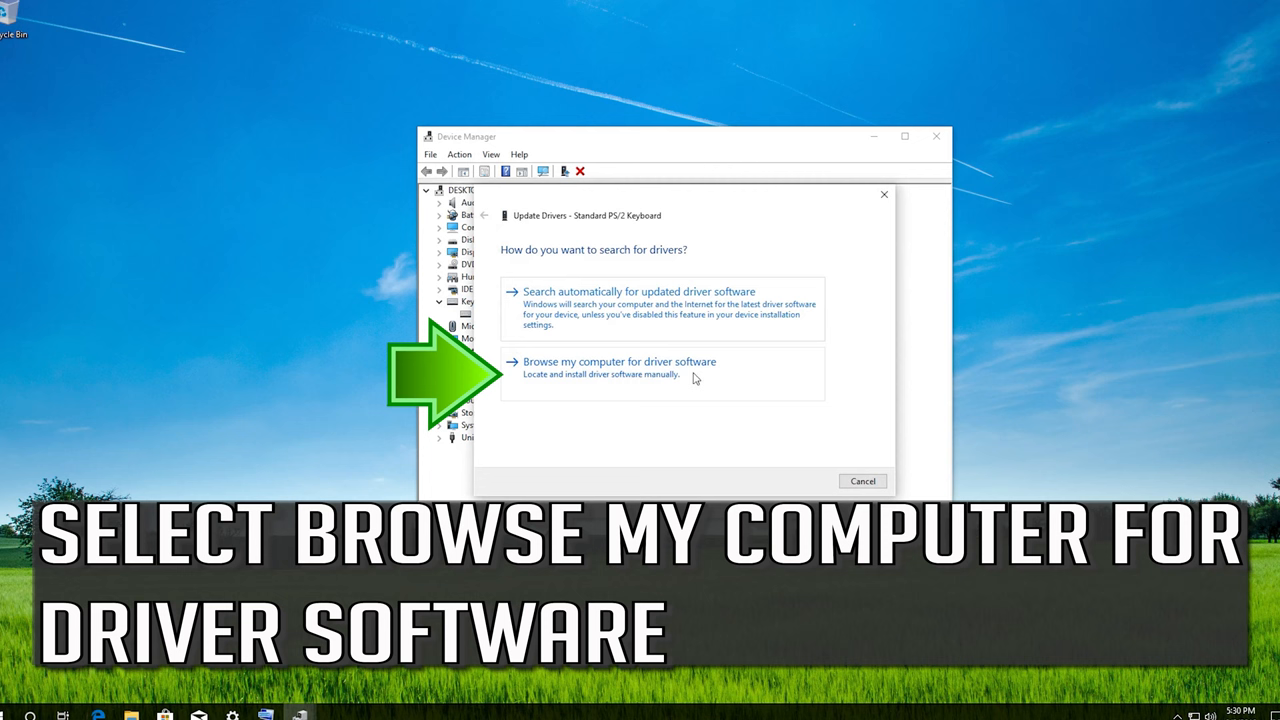
left_click(616, 361)
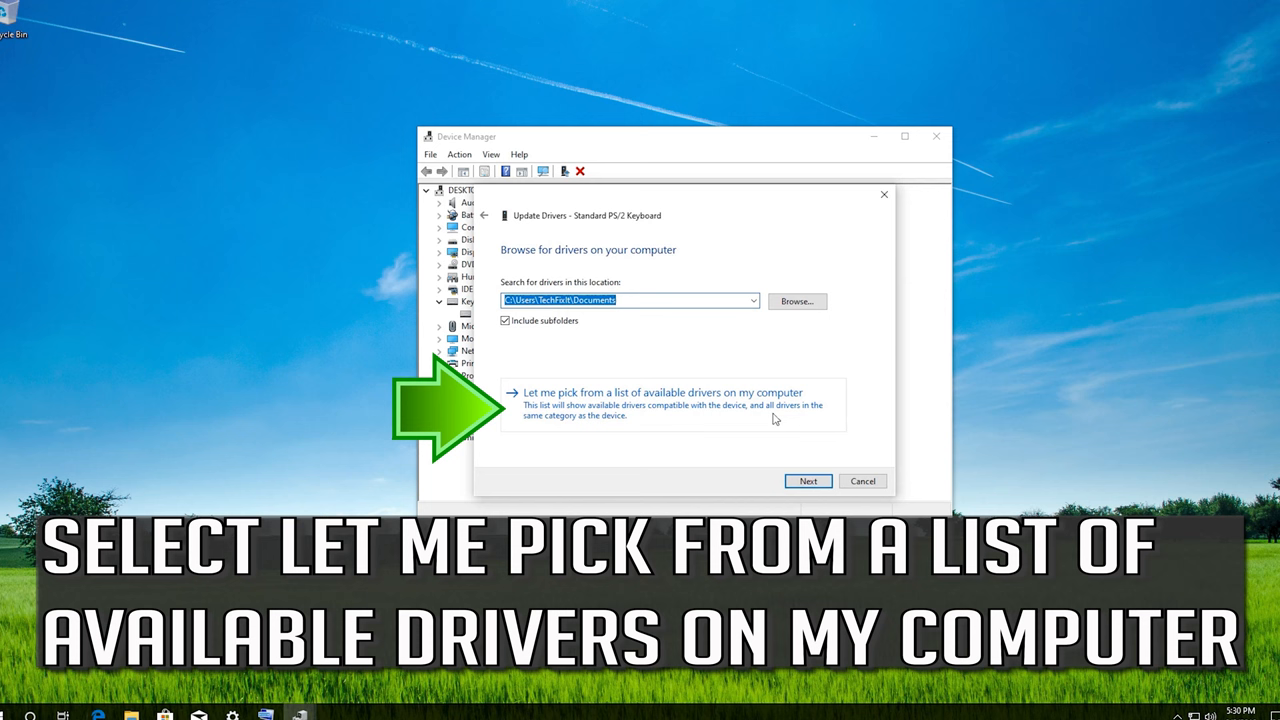
left_click(664, 392)
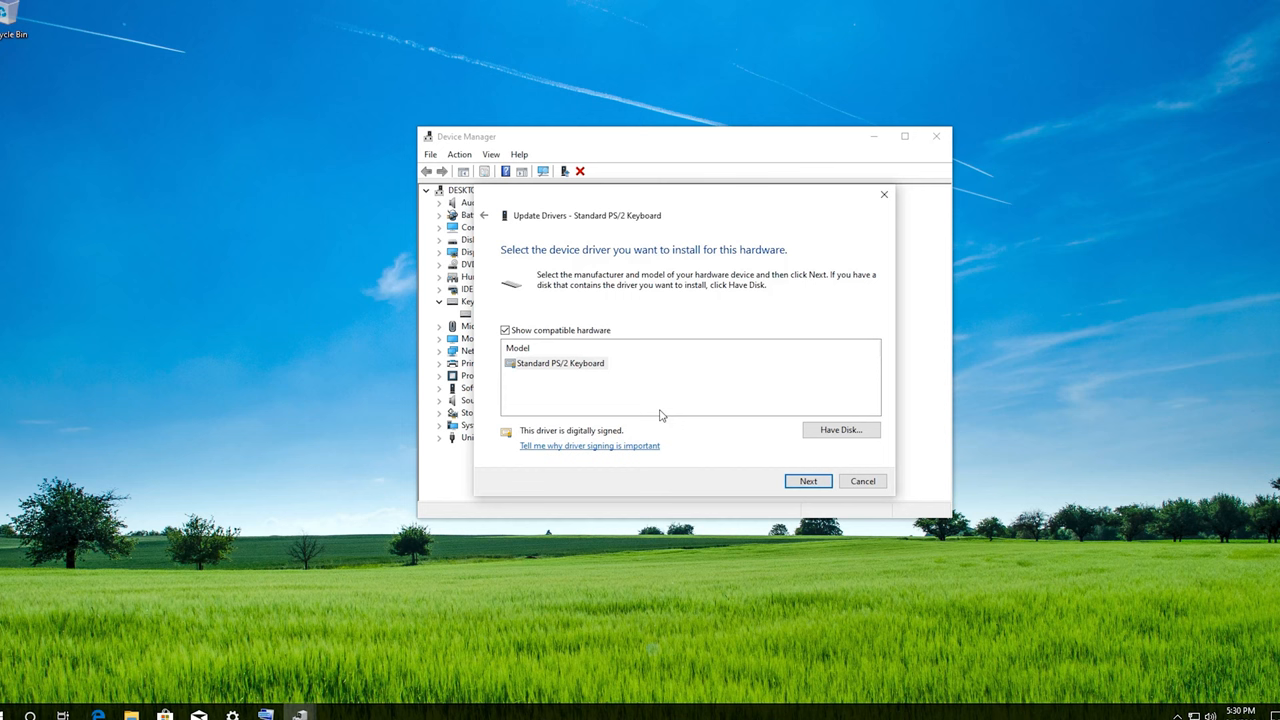
mouse_move(808, 481)
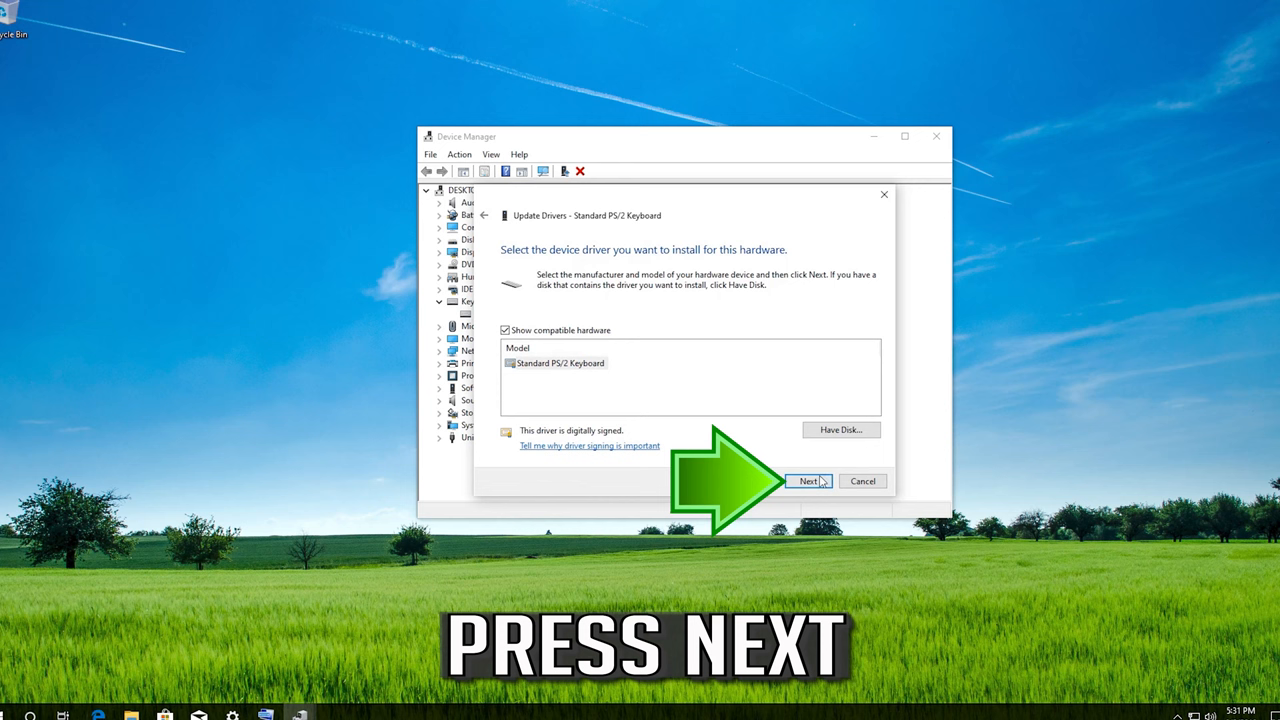
left_click(809, 481)
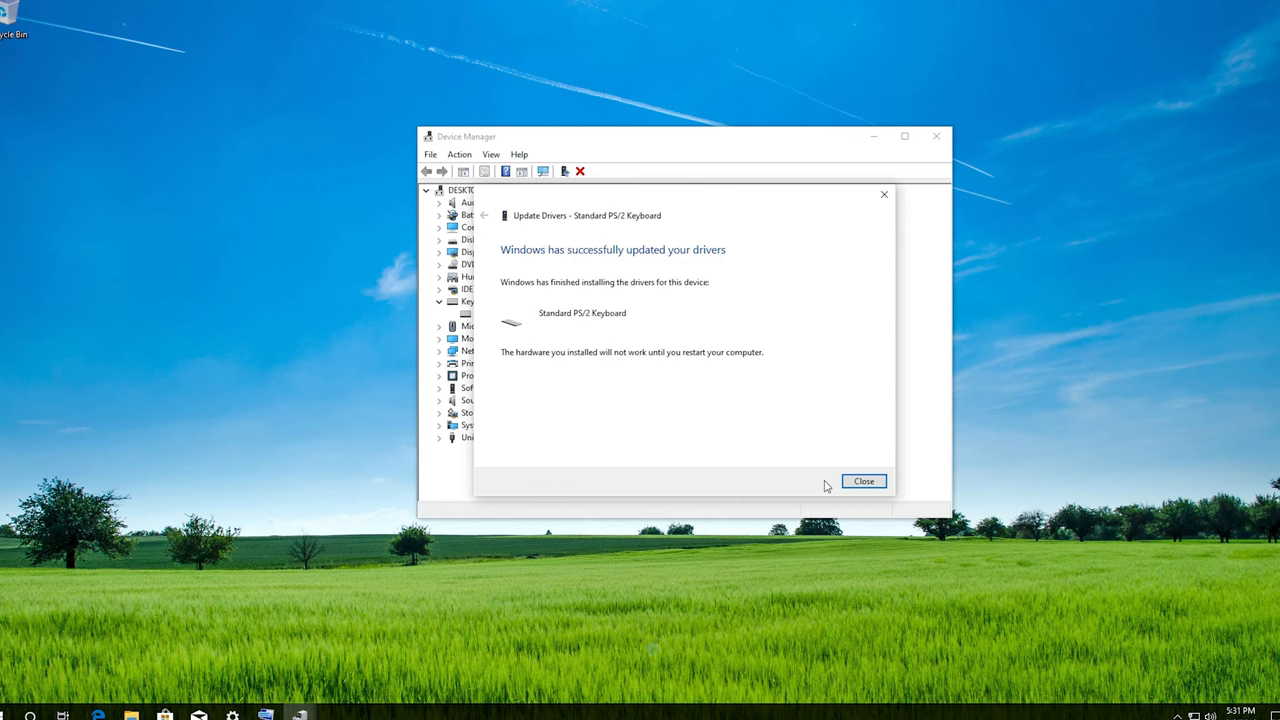
left_click(864, 481)
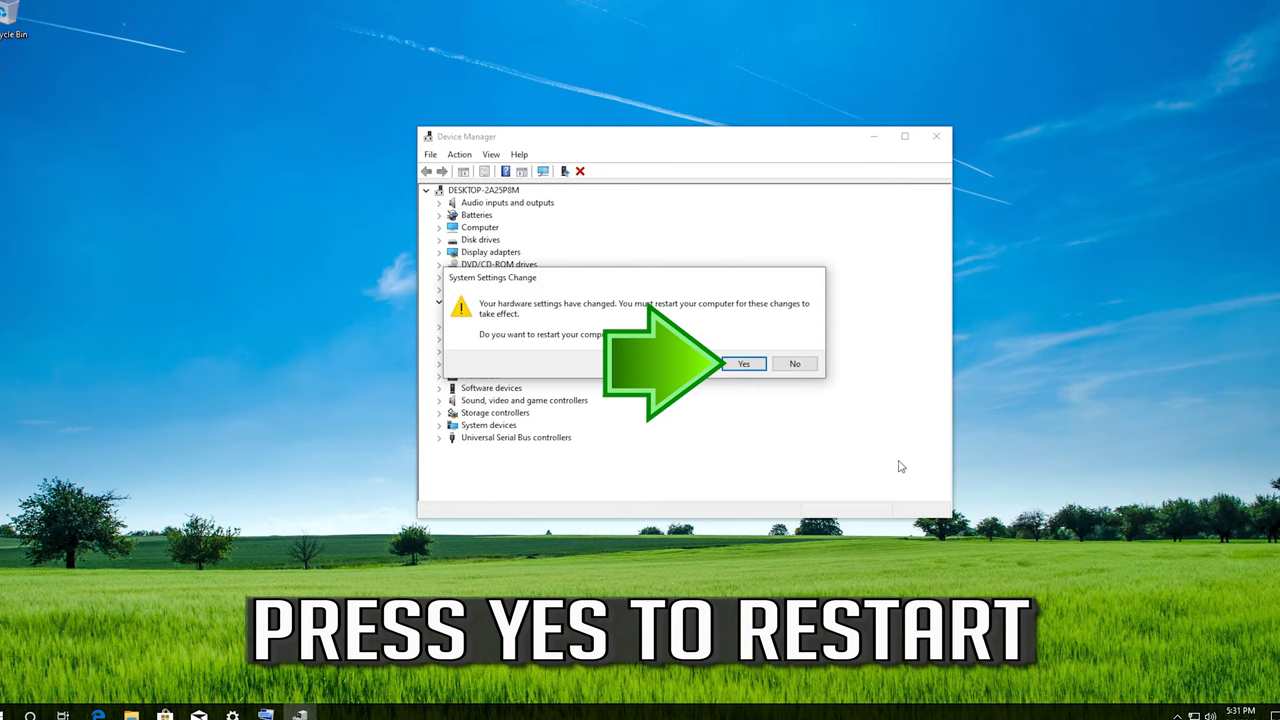
left_click(744, 363)
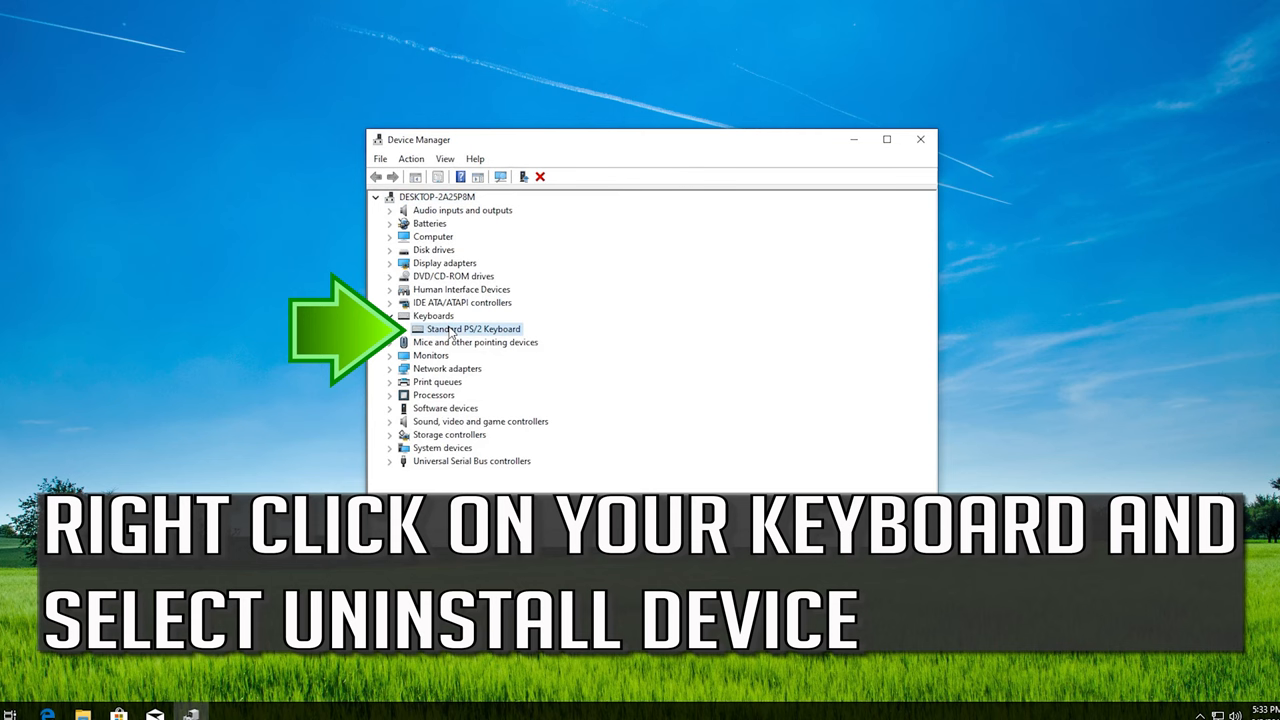
Step: Uninstall the Standard PS/2 Keyboard device and agree to restart
right_click(473, 329)
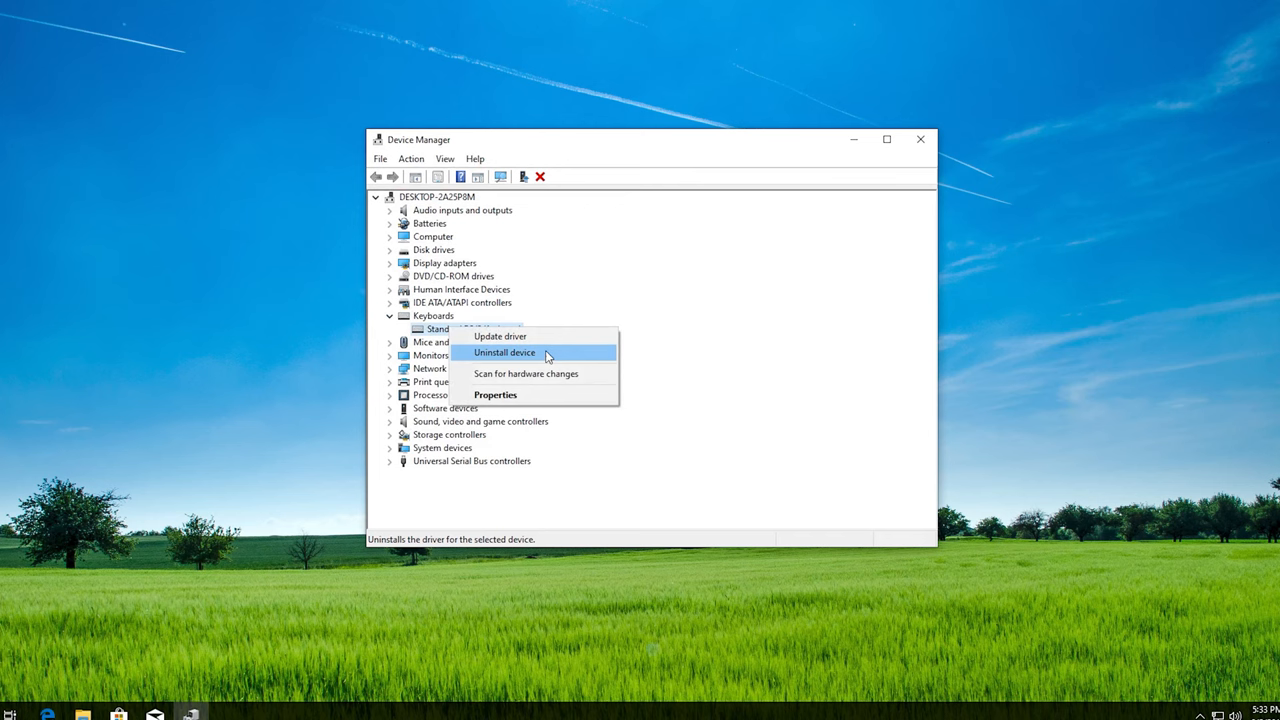
left_click(504, 352)
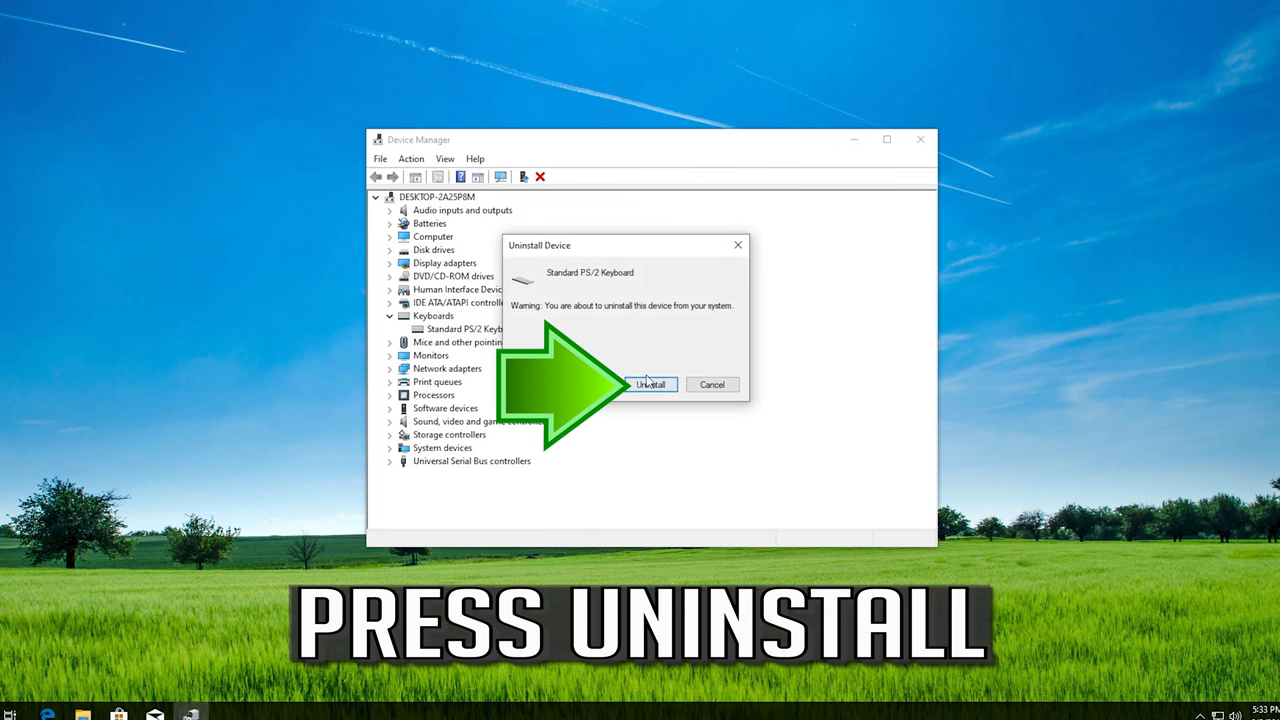
left_click(647, 384)
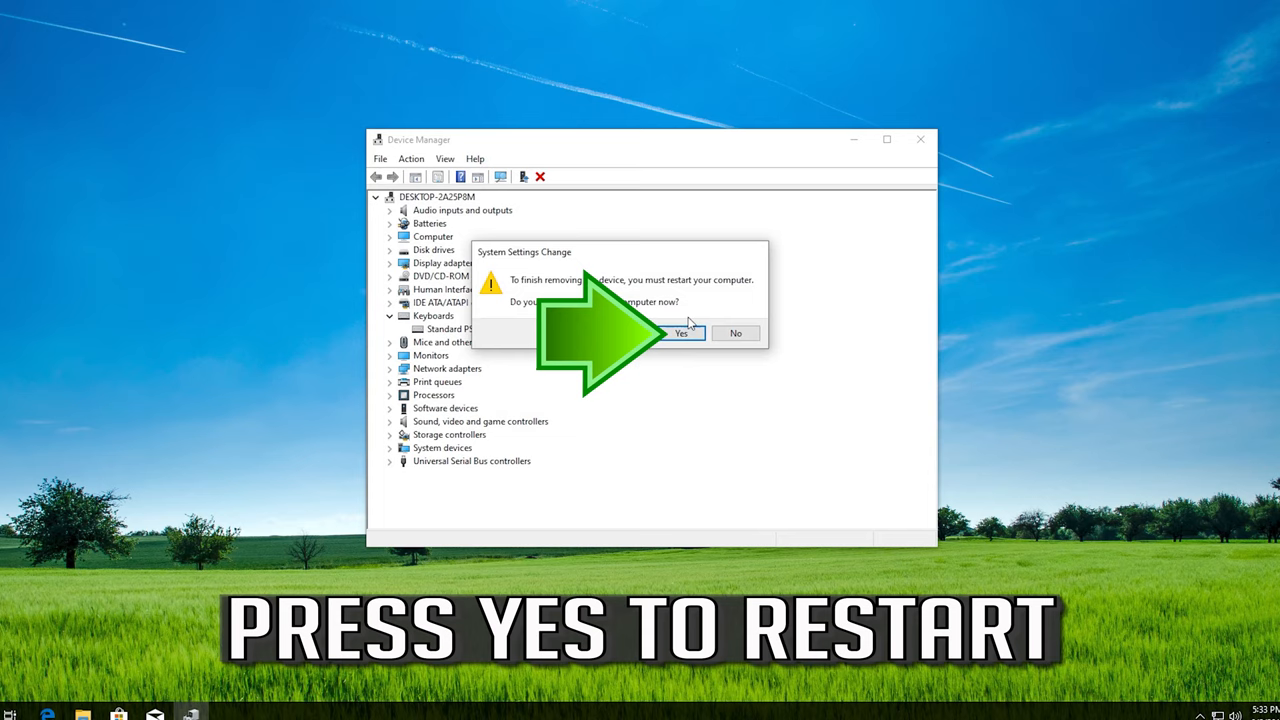
left_click(681, 333)
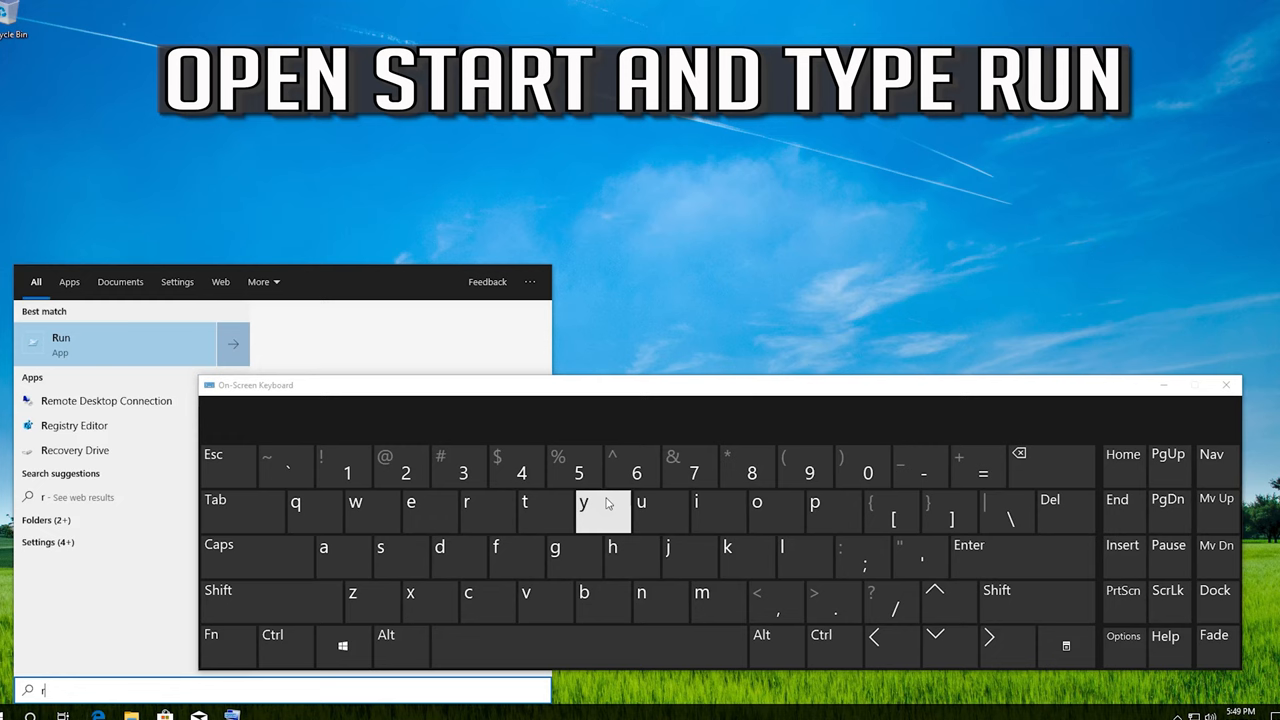
Step: Search 'run' from Start and open the Run app
type("un")
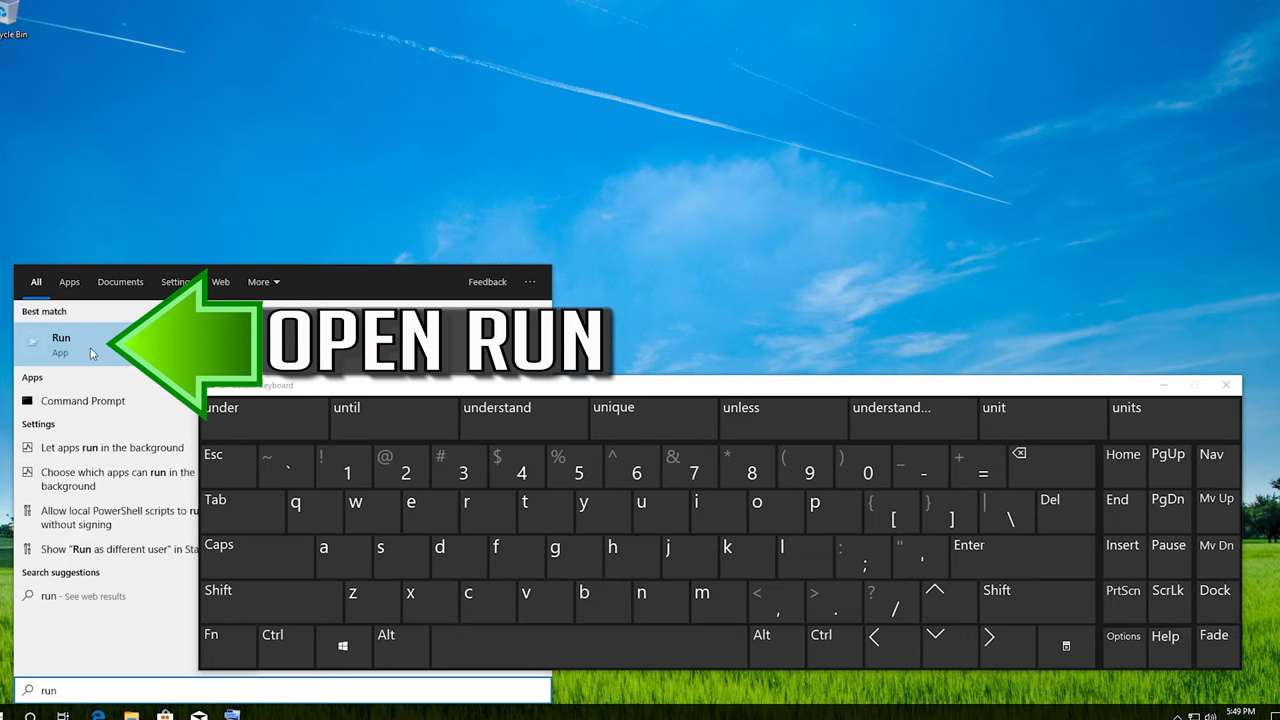
left_click(60, 345)
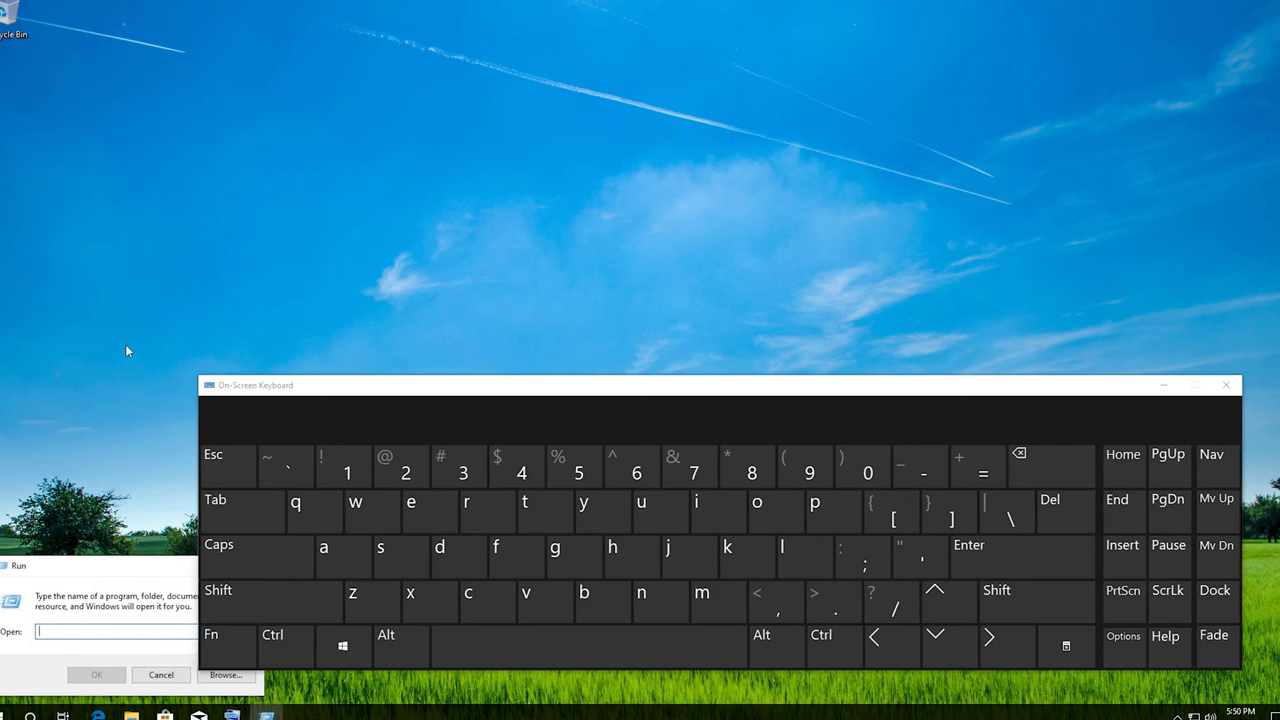